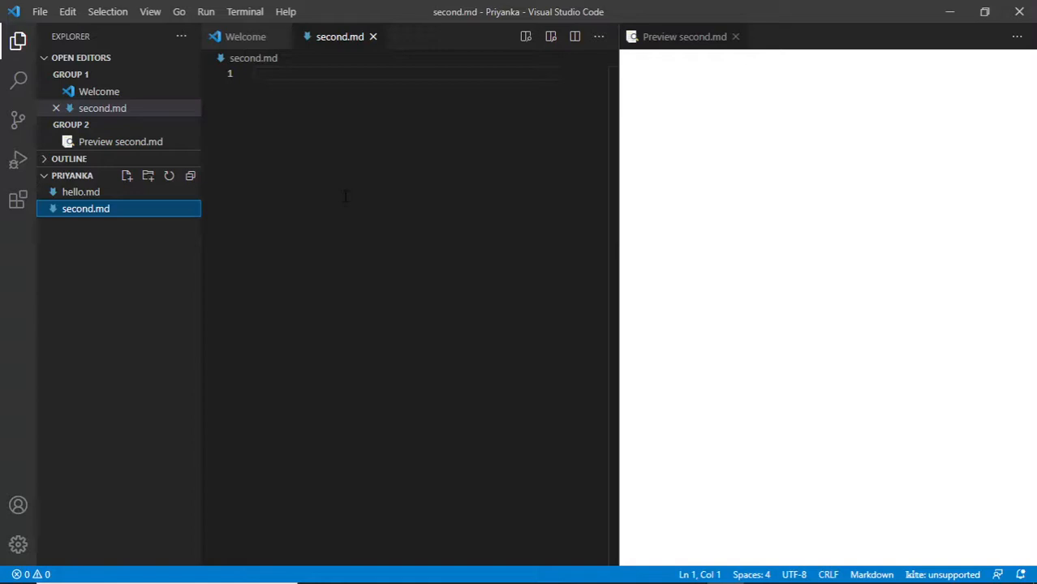
pyautogui.moveTo(251, 204)
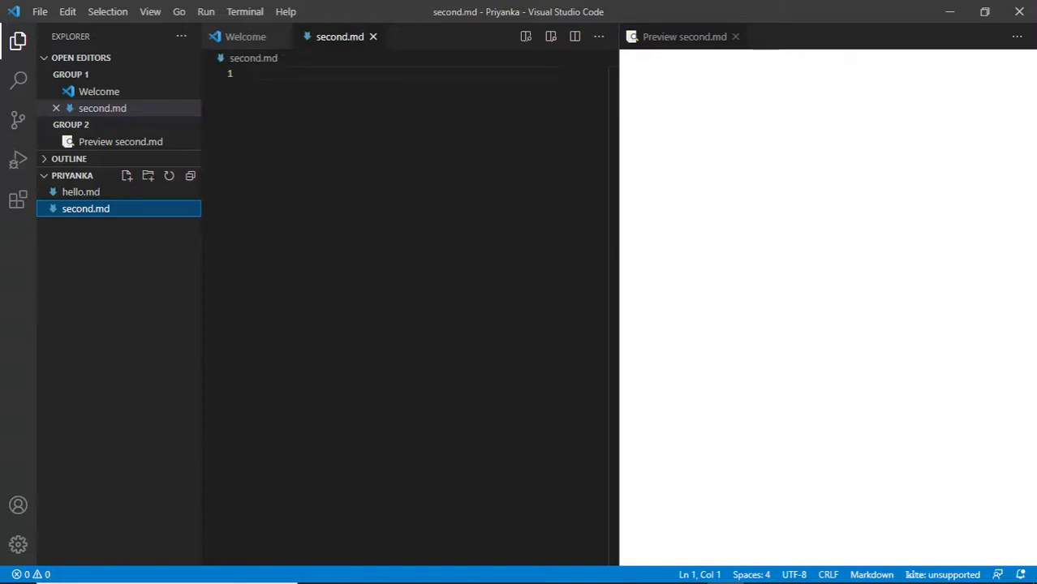
pyautogui.moveTo(675, 160)
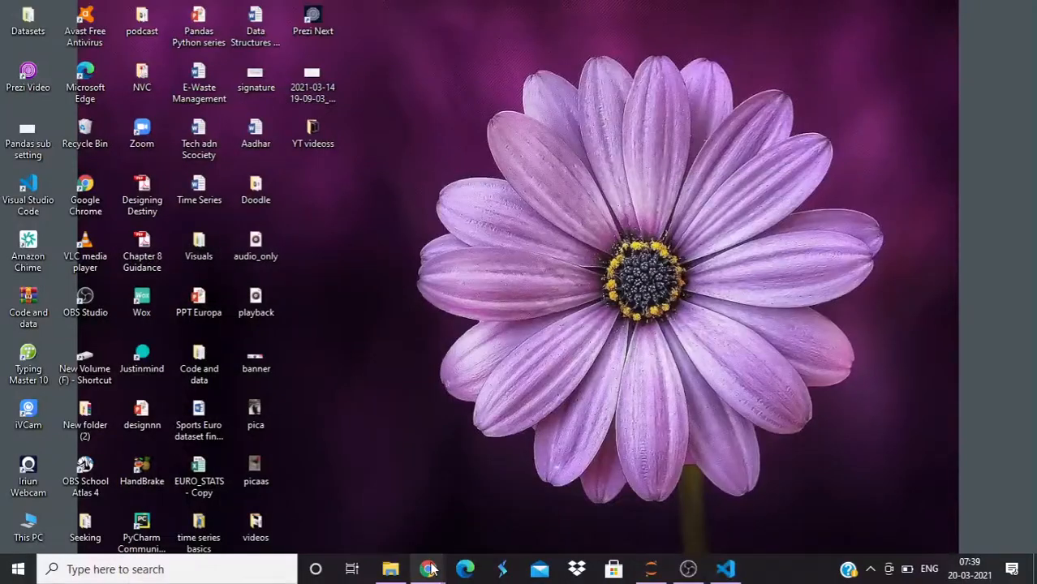
pyautogui.moveTo(429, 569)
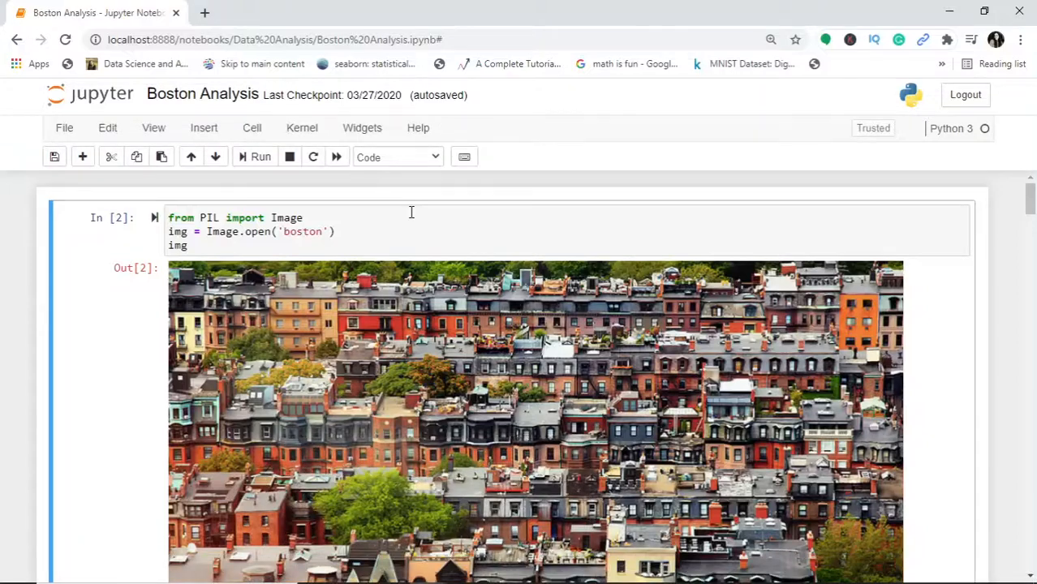
pyautogui.moveTo(677, 230)
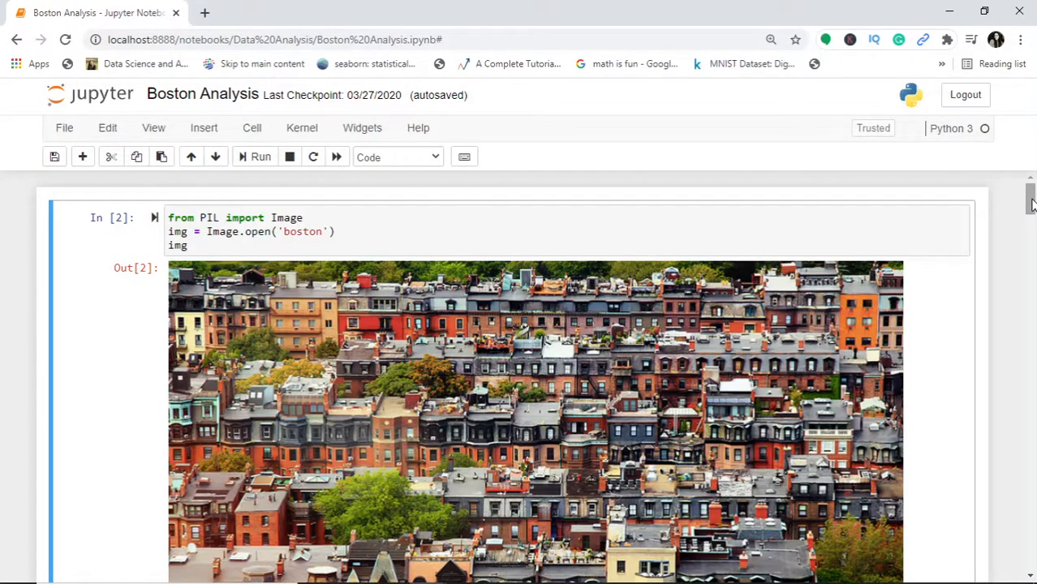
# Scroll down through the Boston Analysis notebook's cells and outputs.
pyautogui.scroll(-3)
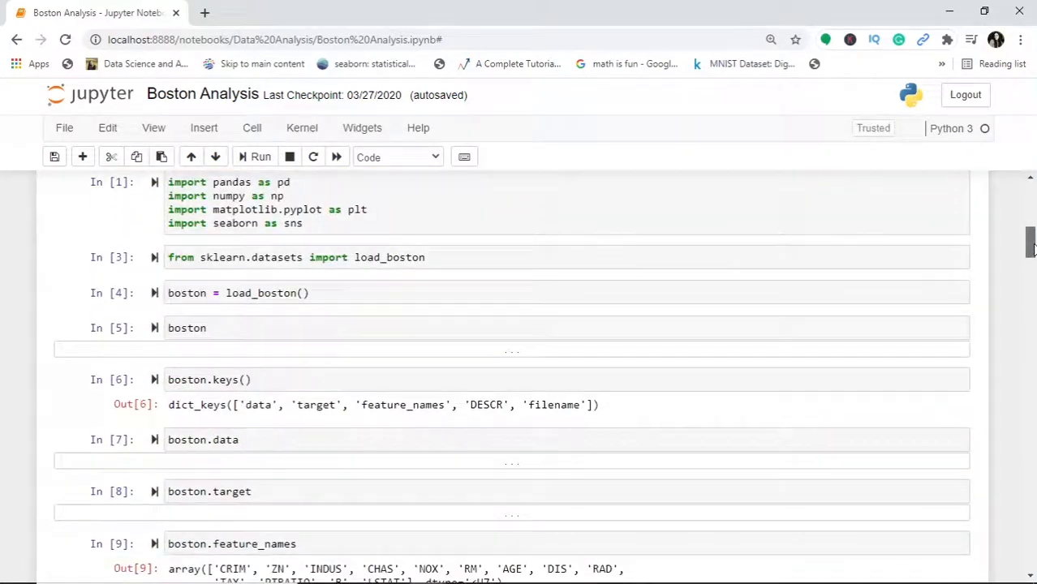
pyautogui.scroll(-3)
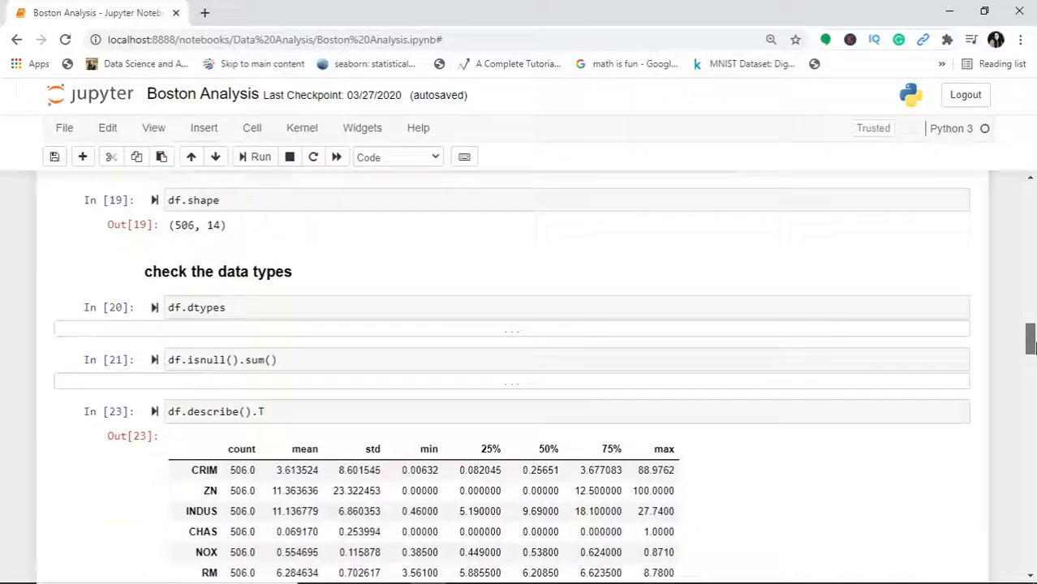
pyautogui.scroll(-3)
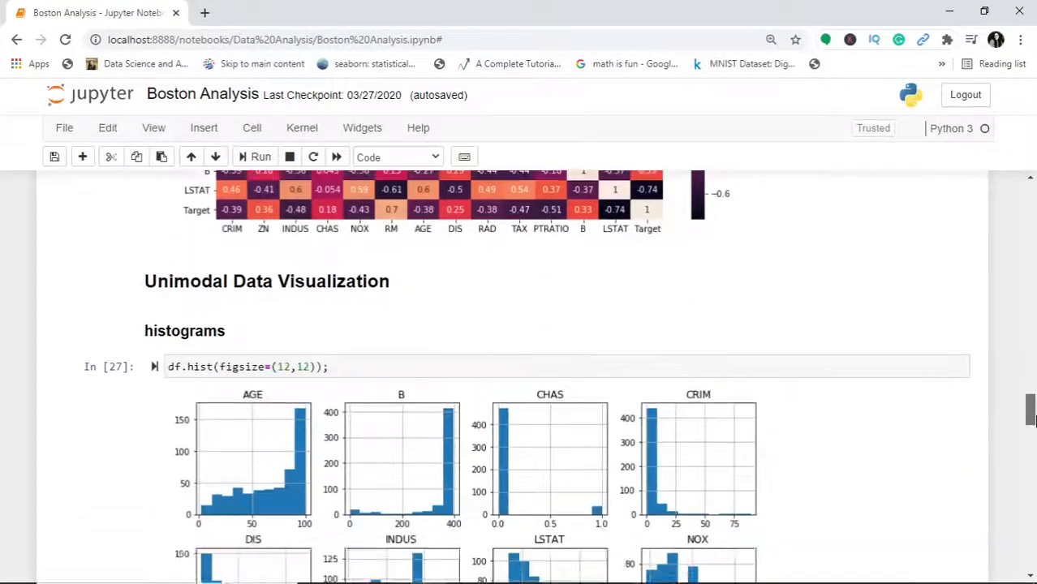
pyautogui.scroll(-3)
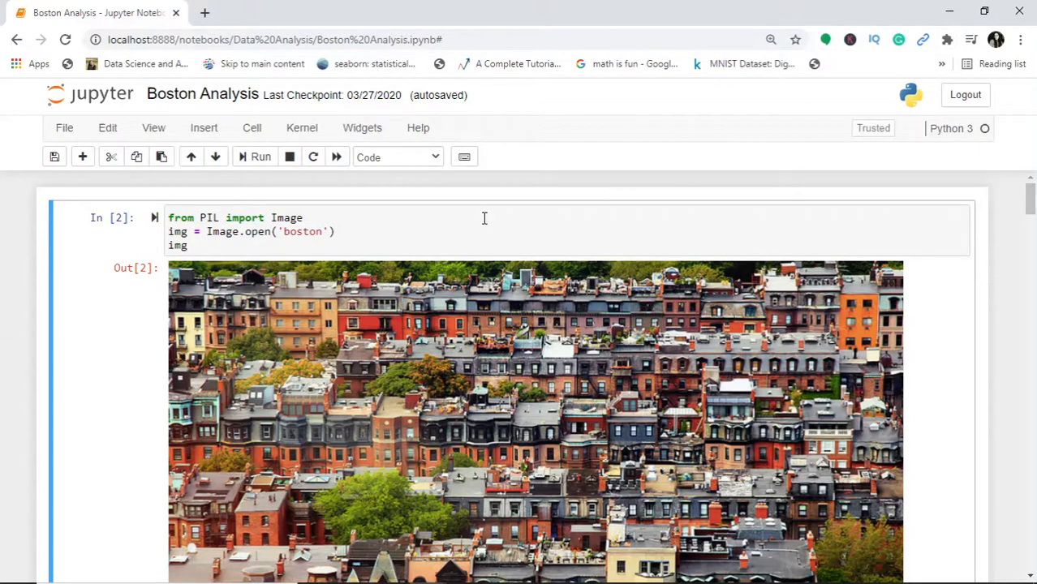
pyautogui.moveTo(298, 401)
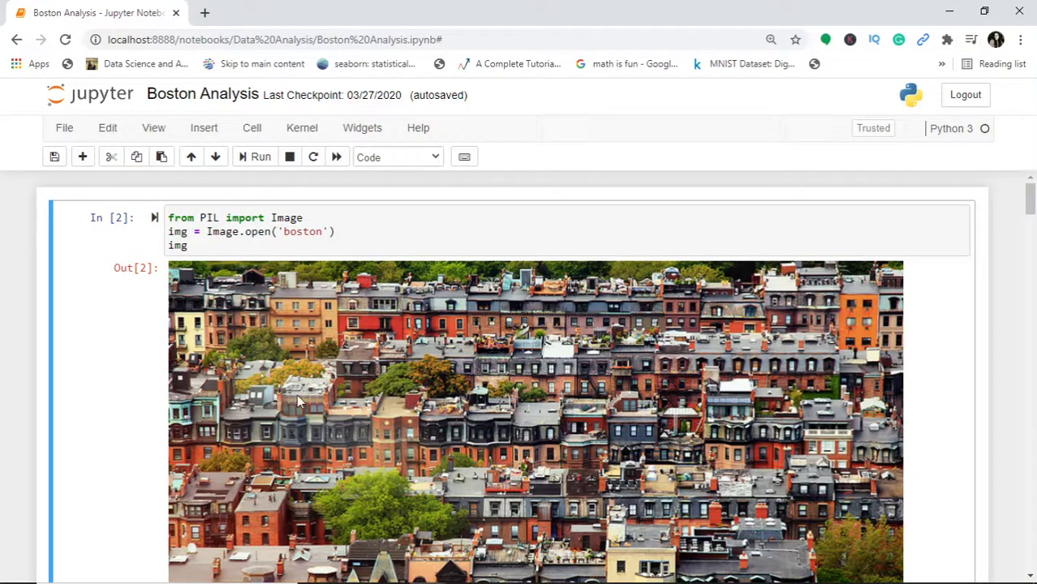
pyautogui.moveTo(63, 127)
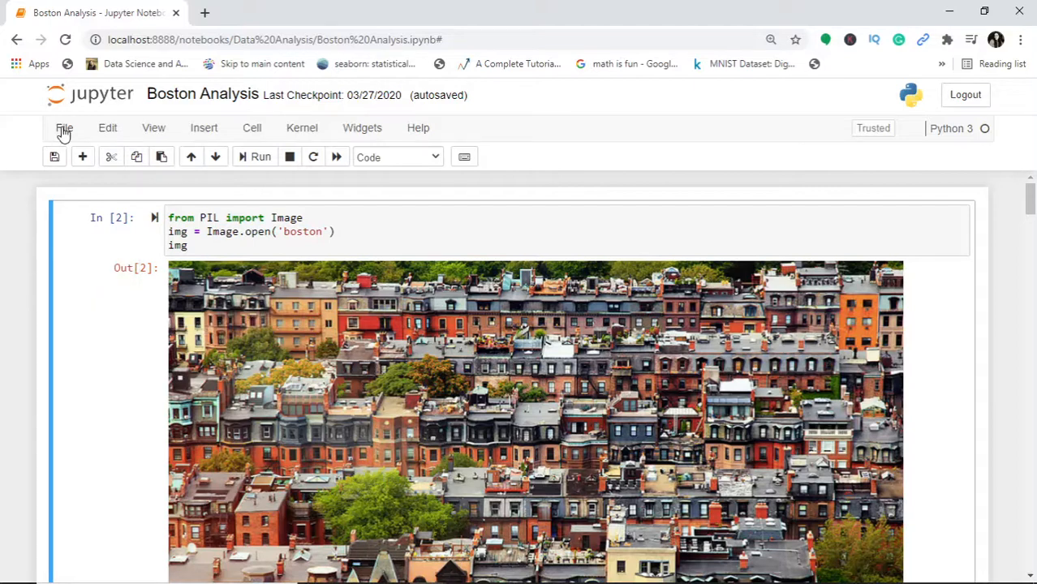
# Download the notebook as Markdown (.md) from the File menu.
pyautogui.click(63, 127)
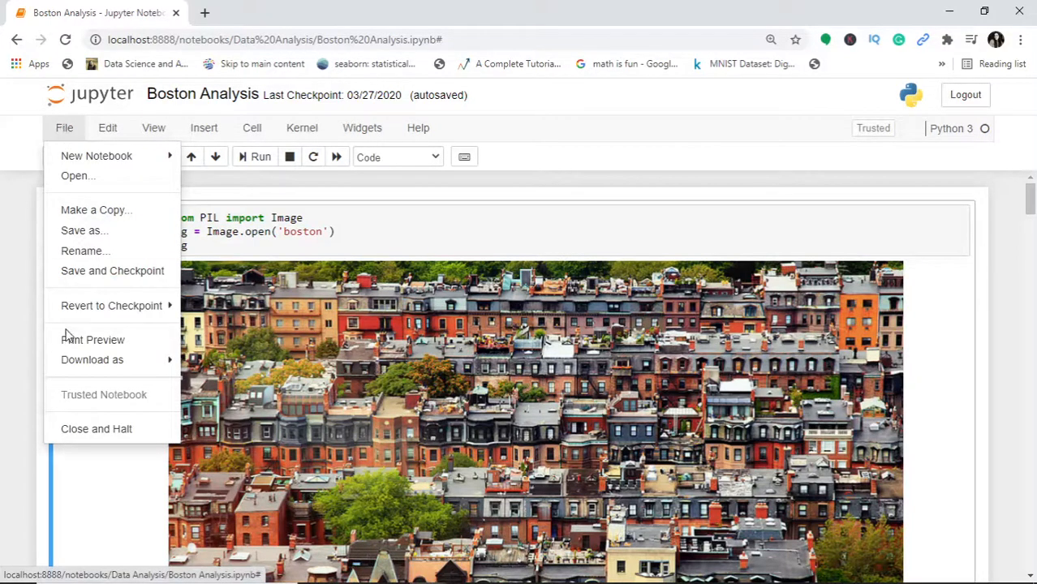
pyautogui.click(92, 359)
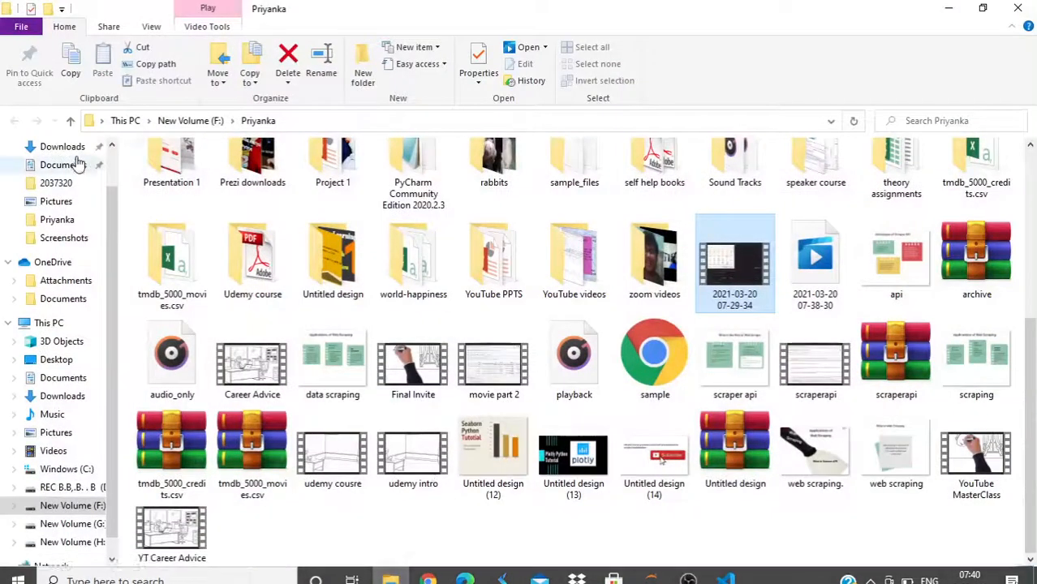
# In Downloads, select the exported Boston Analysis zip archive.
pyautogui.click(62, 146)
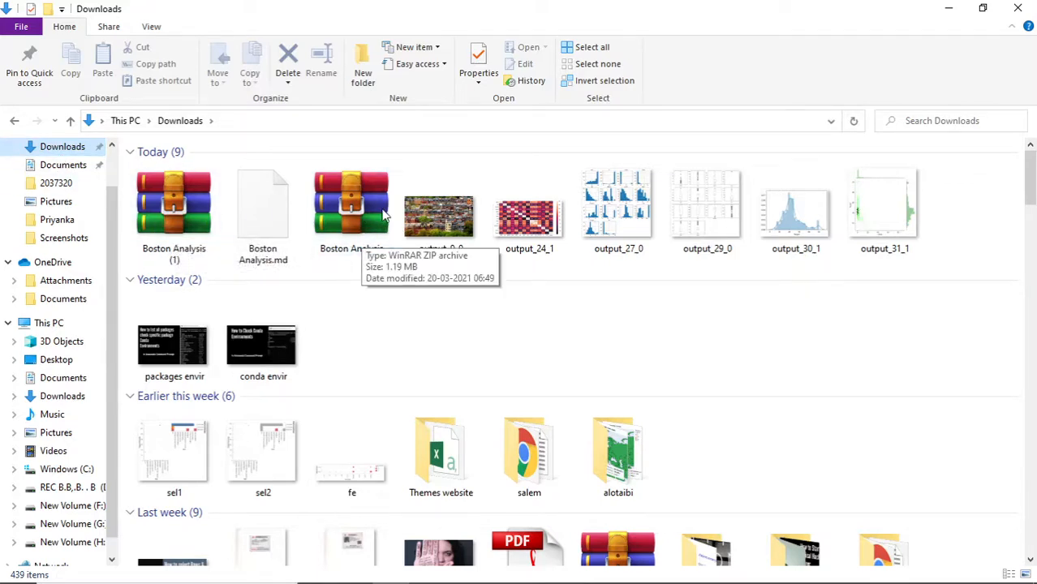
pyautogui.click(173, 203)
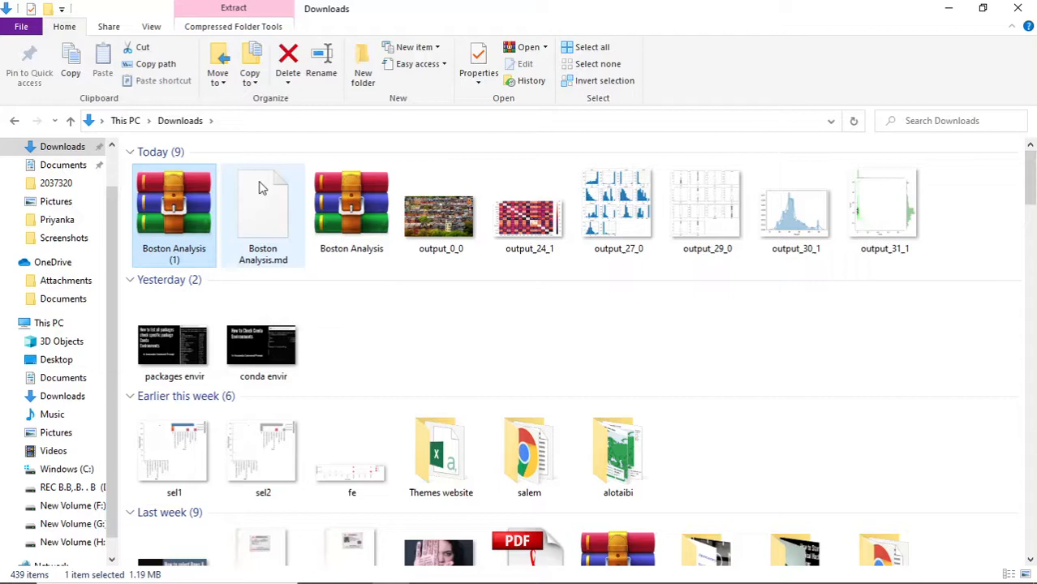
pyautogui.moveTo(279, 242)
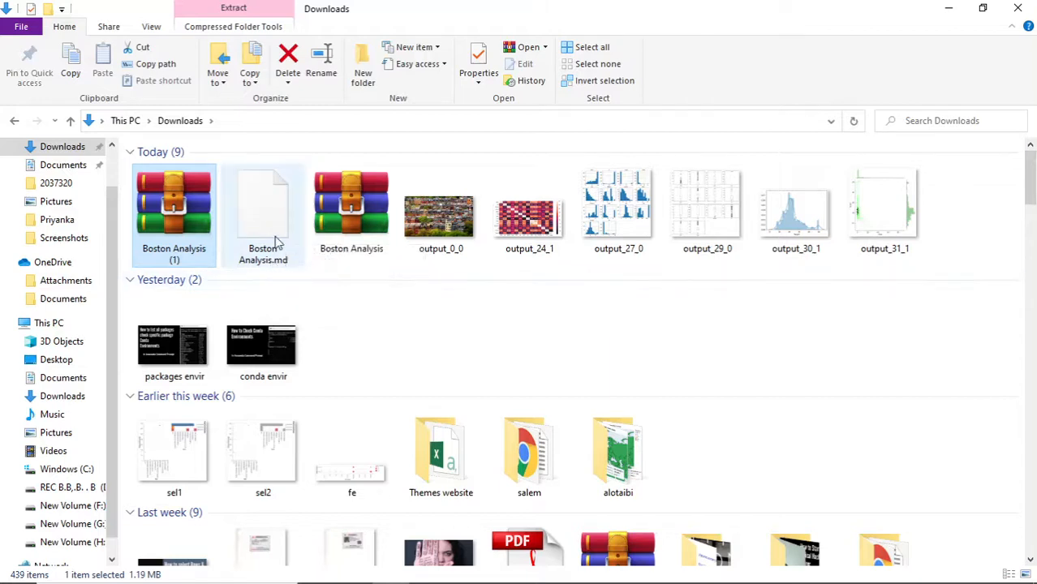
pyautogui.moveTo(263, 215)
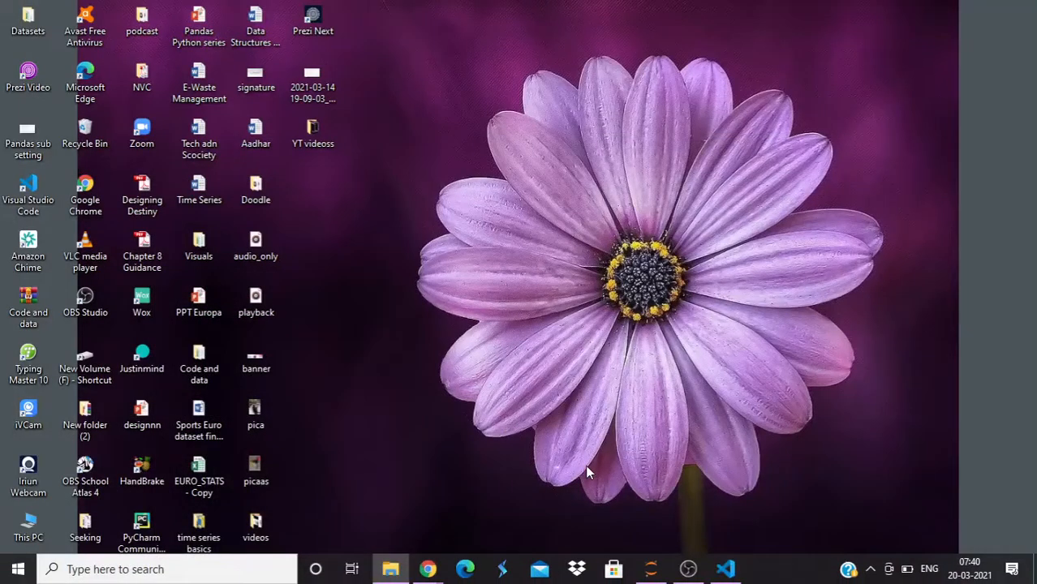
# In VS Code, browse Open File to Downloads to open Boston Analysis.md.
pyautogui.click(725, 569)
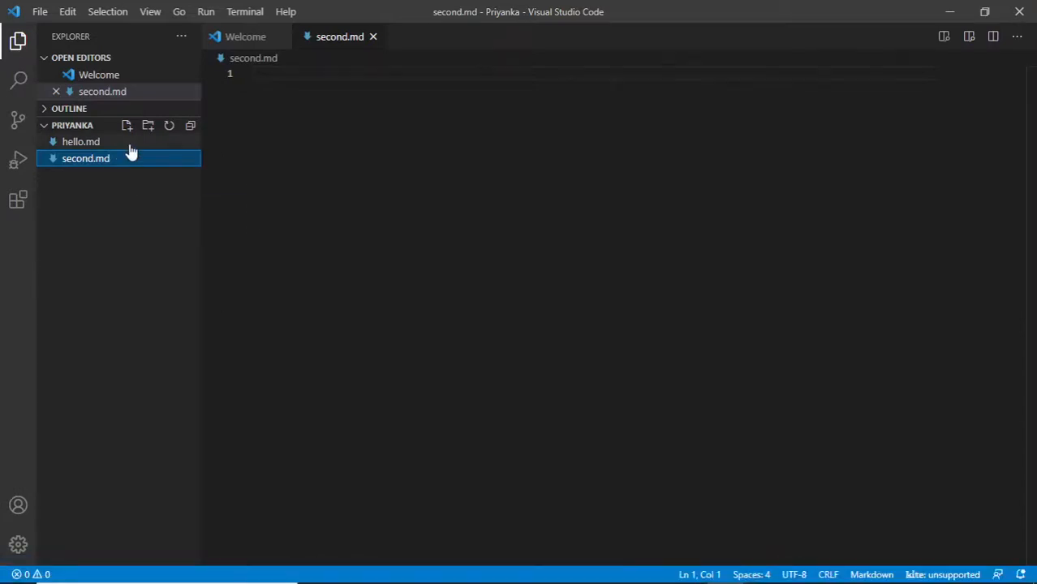
pyautogui.click(39, 11)
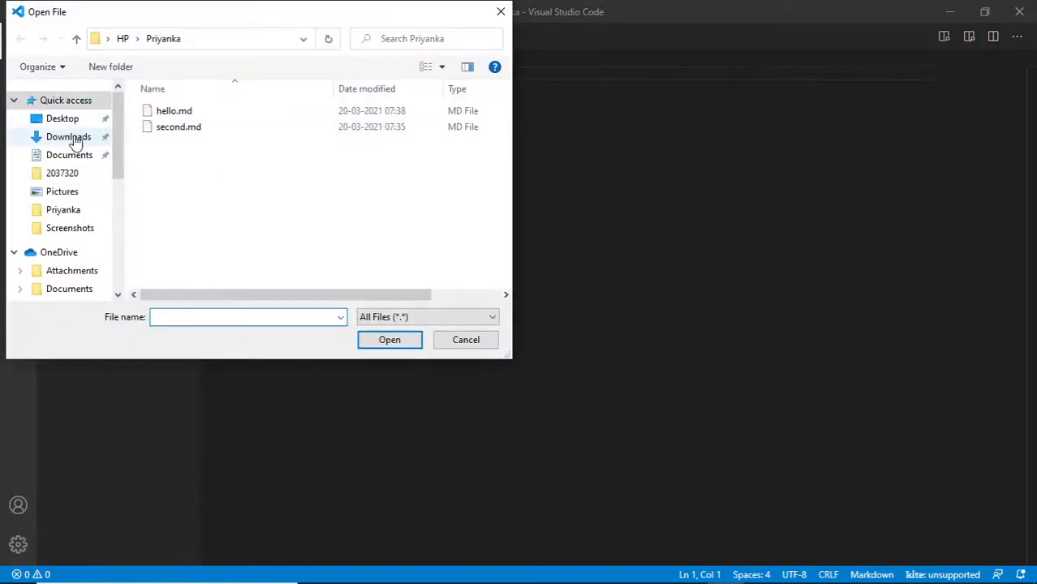
pyautogui.click(69, 136)
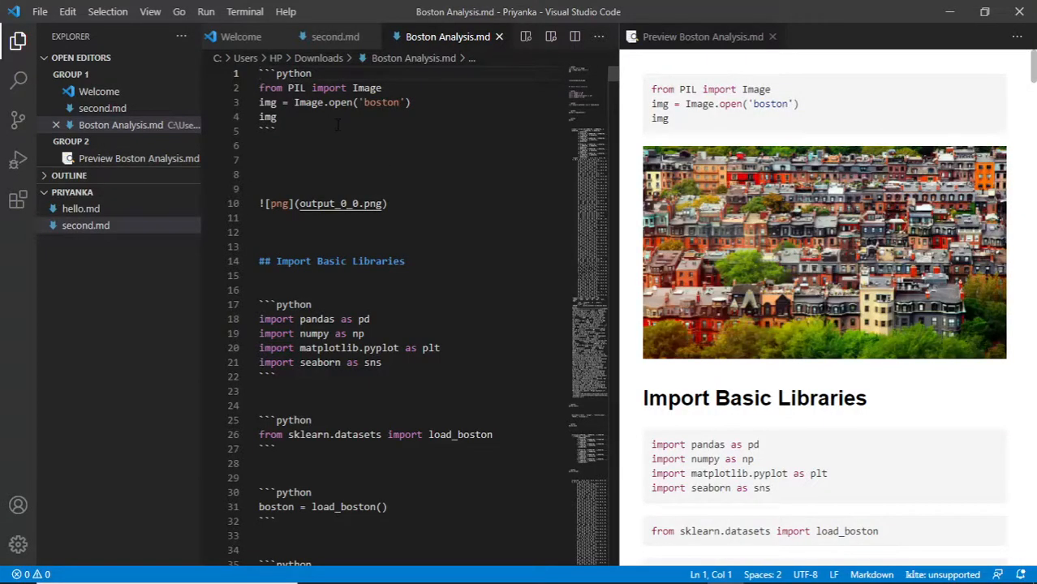
pyautogui.moveTo(486, 47)
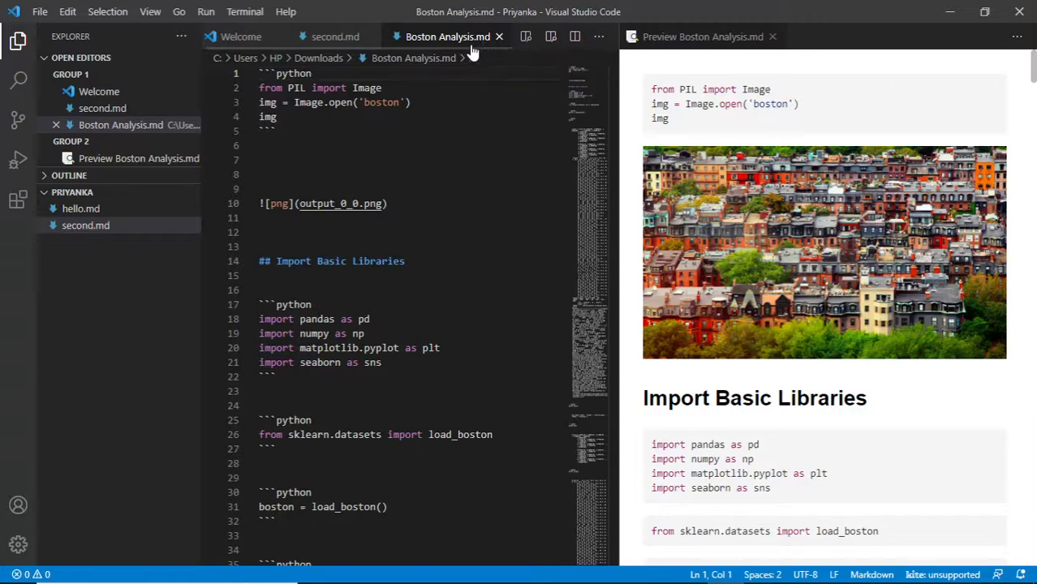
pyautogui.moveTo(447, 36)
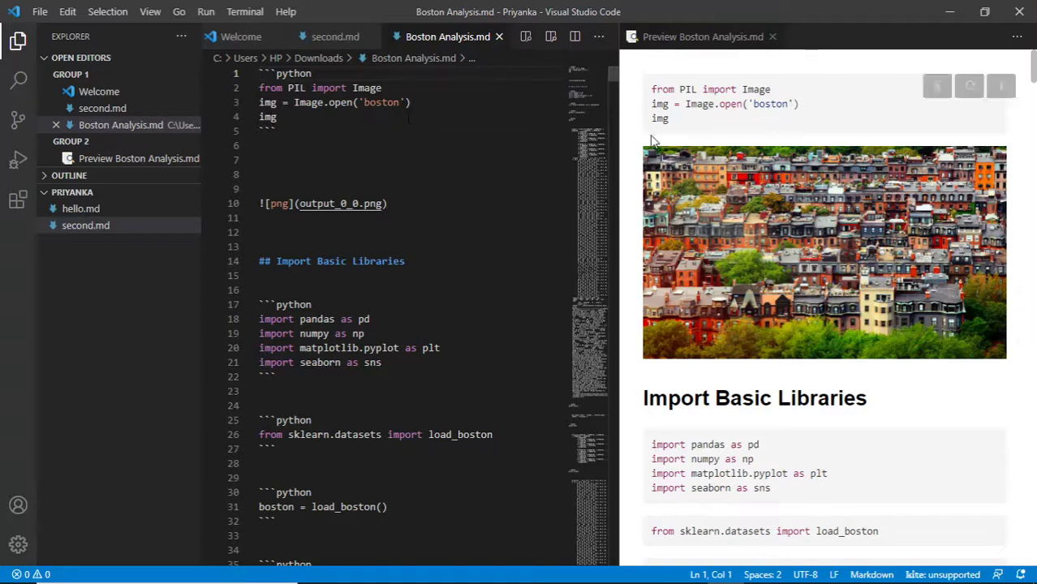
pyautogui.moveTo(747, 207)
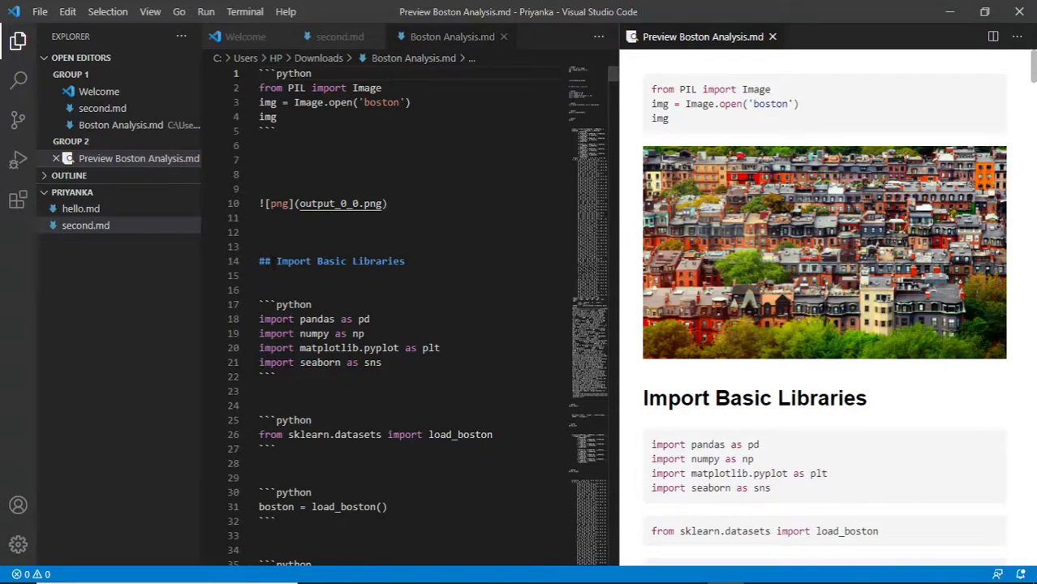
pyautogui.scroll(-3)
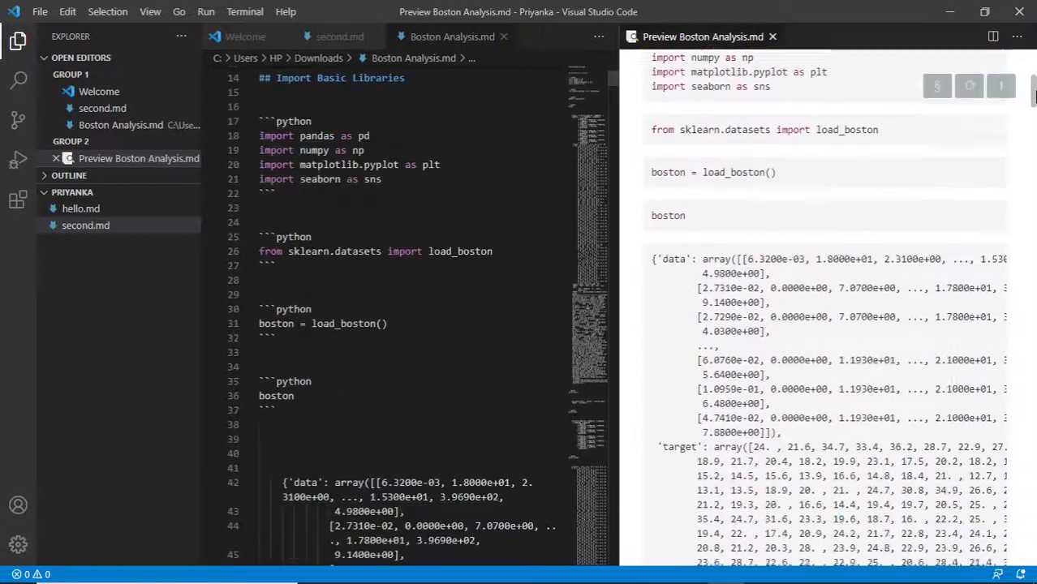
pyautogui.scroll(-3)
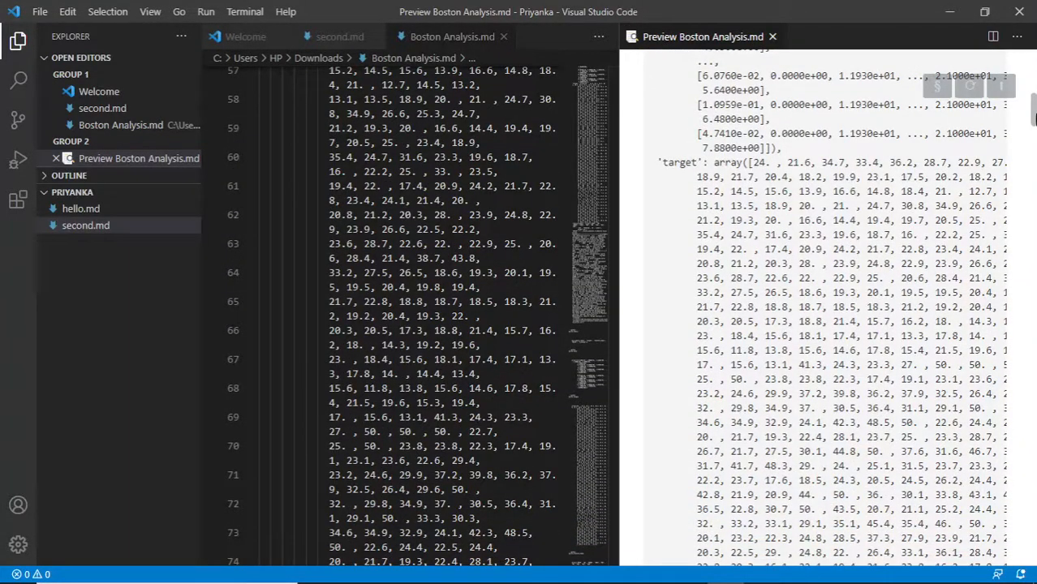
pyautogui.scroll(-3)
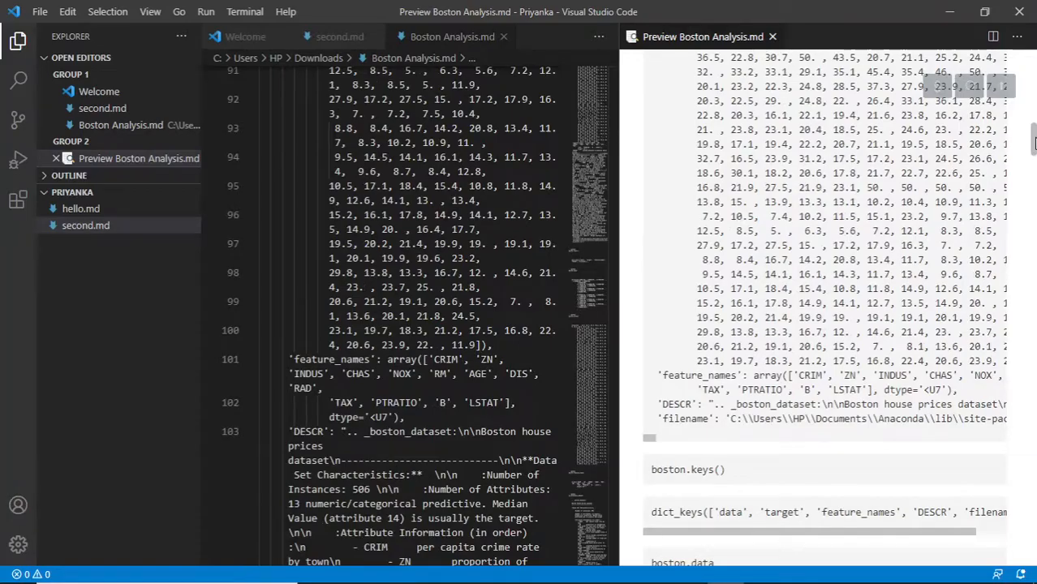
pyautogui.scroll(-3)
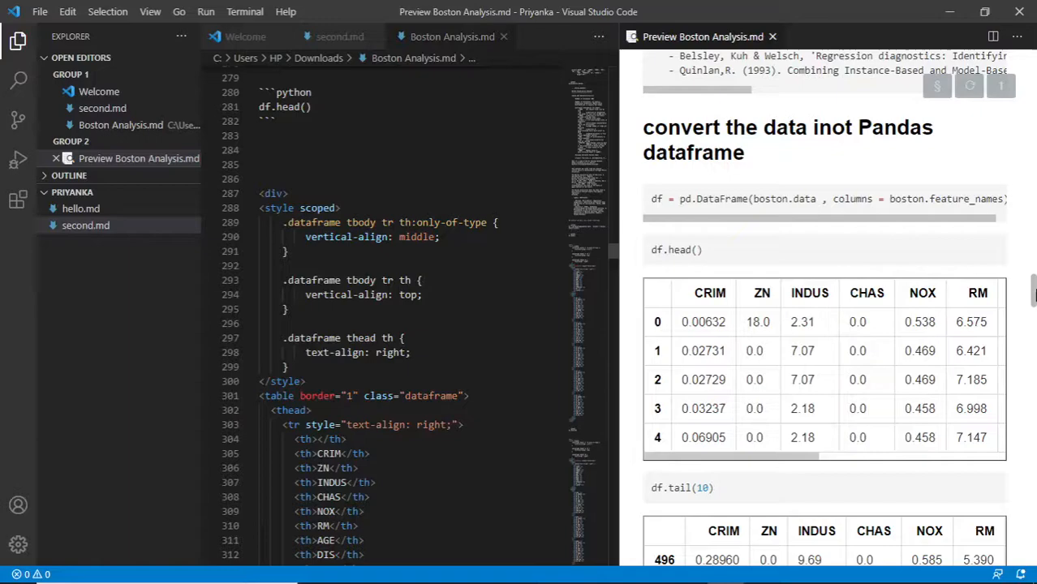
pyautogui.scroll(-3)
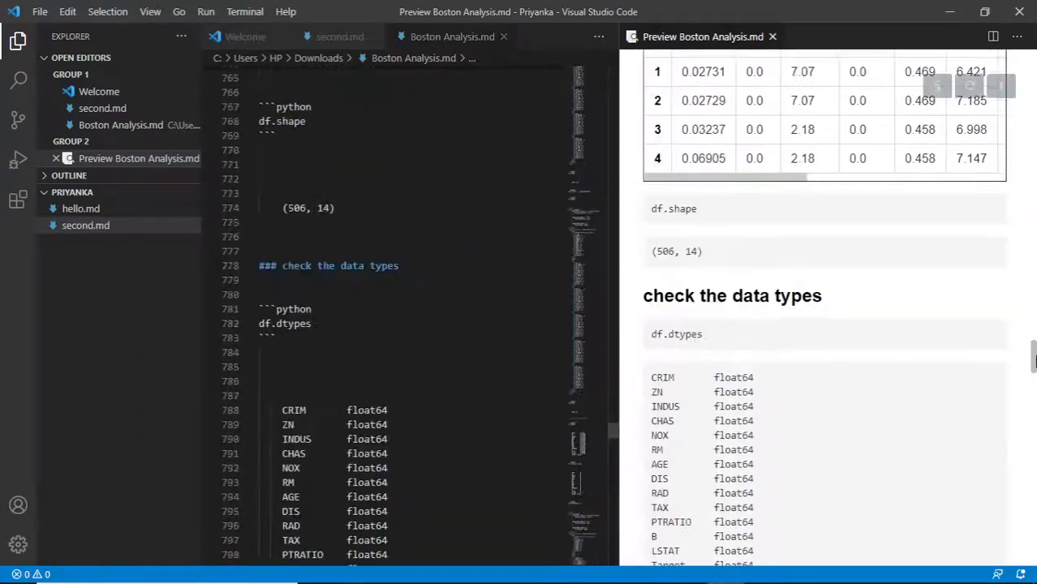
pyautogui.scroll(-3)
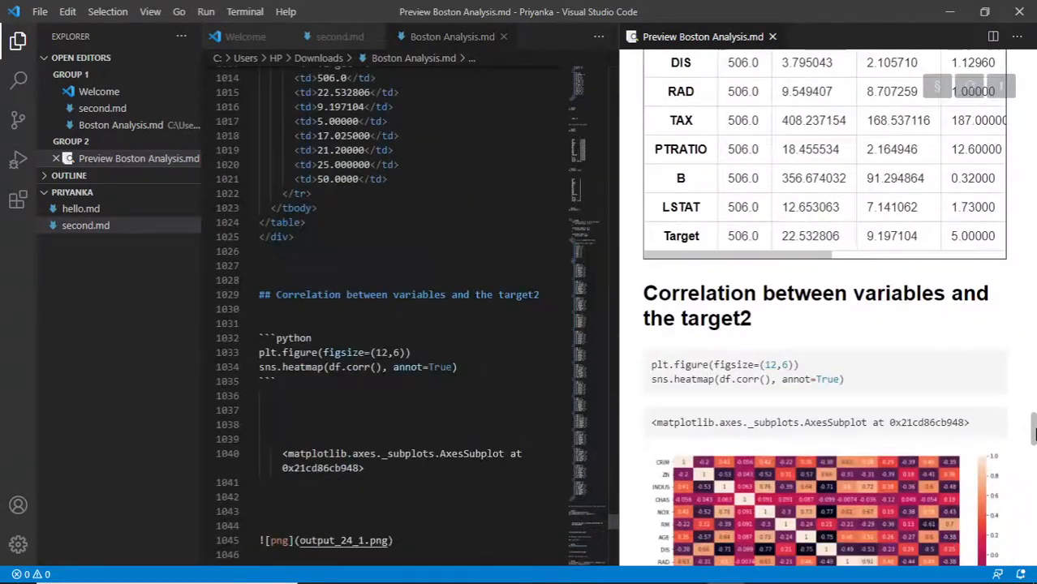
pyautogui.scroll(-3)
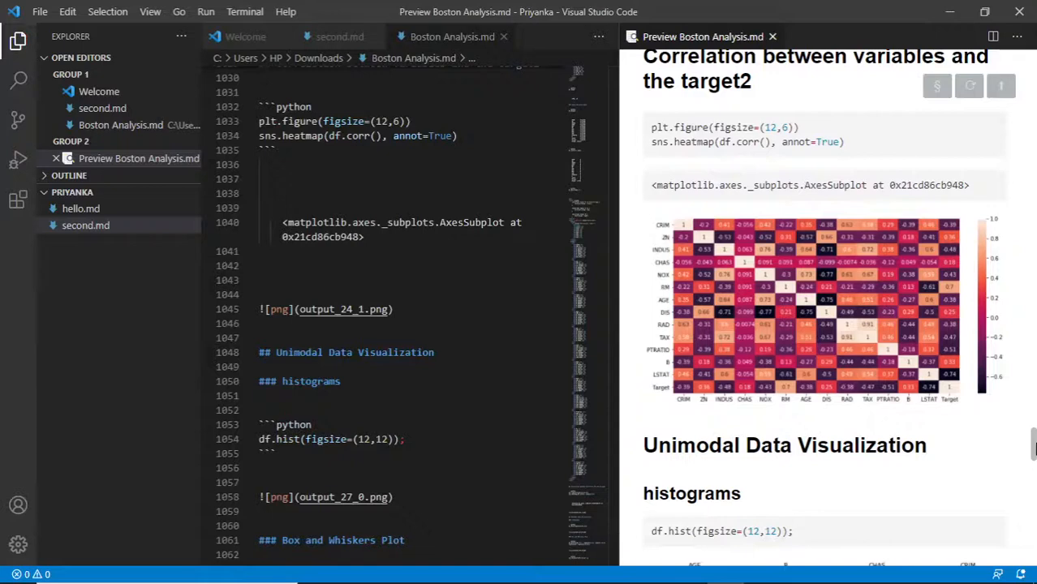
pyautogui.scroll(-3)
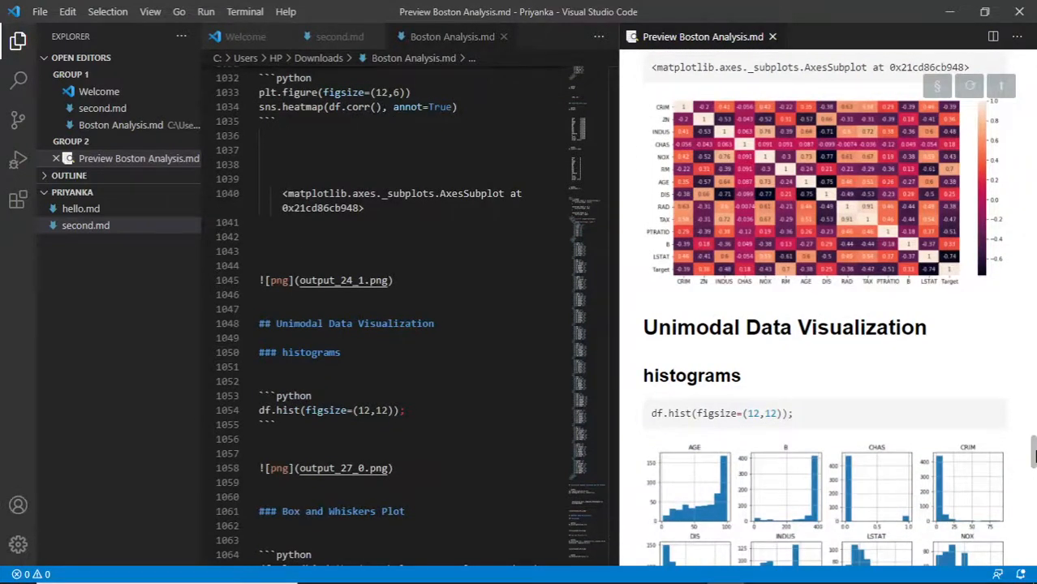
pyautogui.scroll(-3)
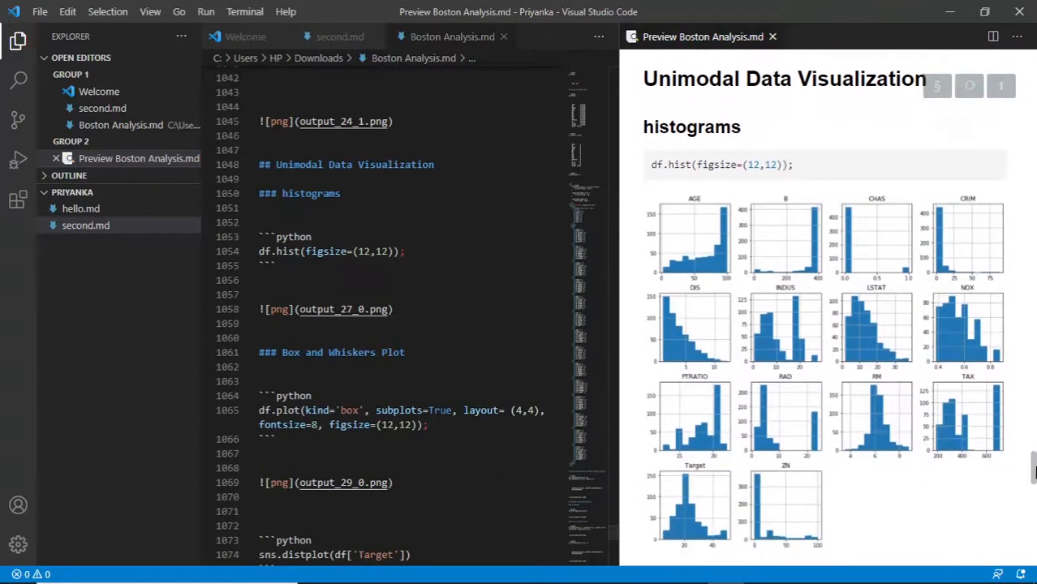
pyautogui.scroll(-3)
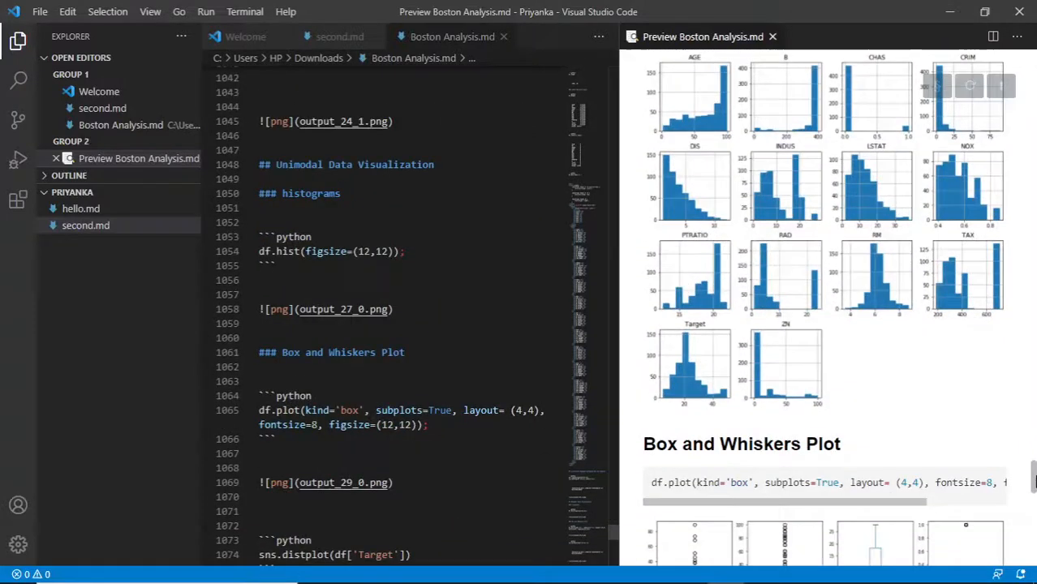
pyautogui.scroll(-3)
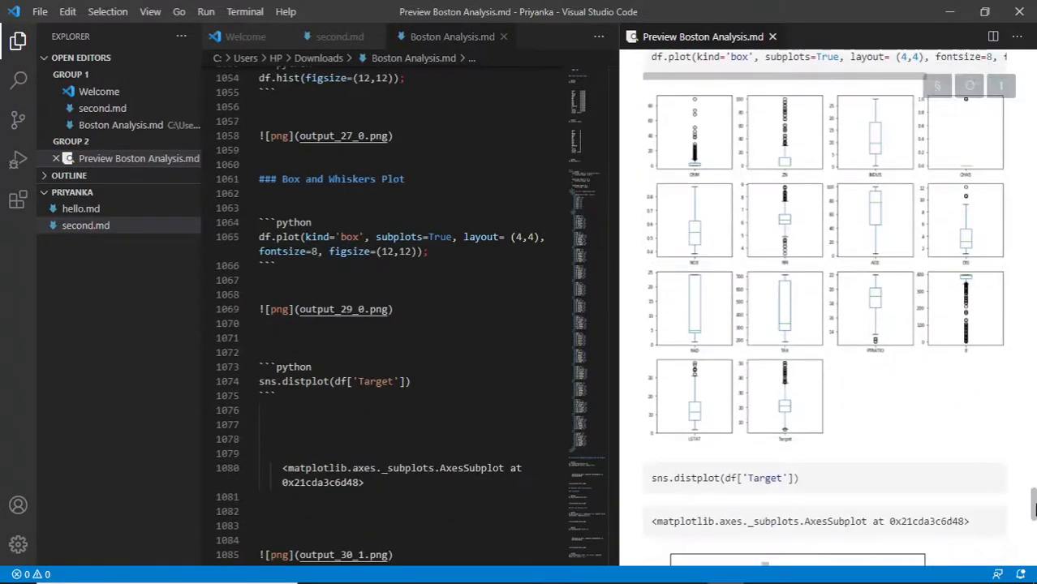
pyautogui.scroll(-3)
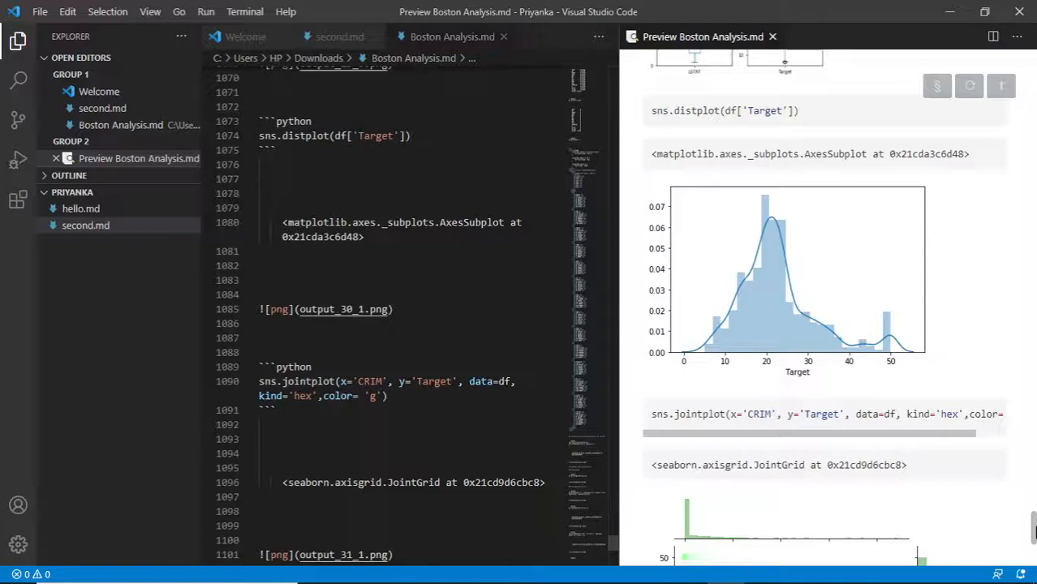
pyautogui.scroll(-3)
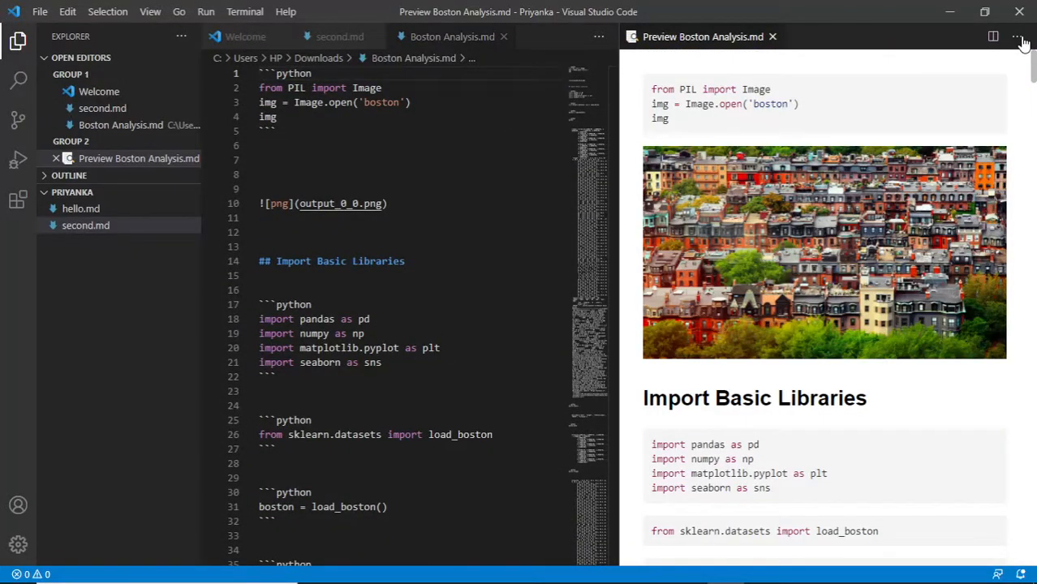
pyautogui.click(1017, 37)
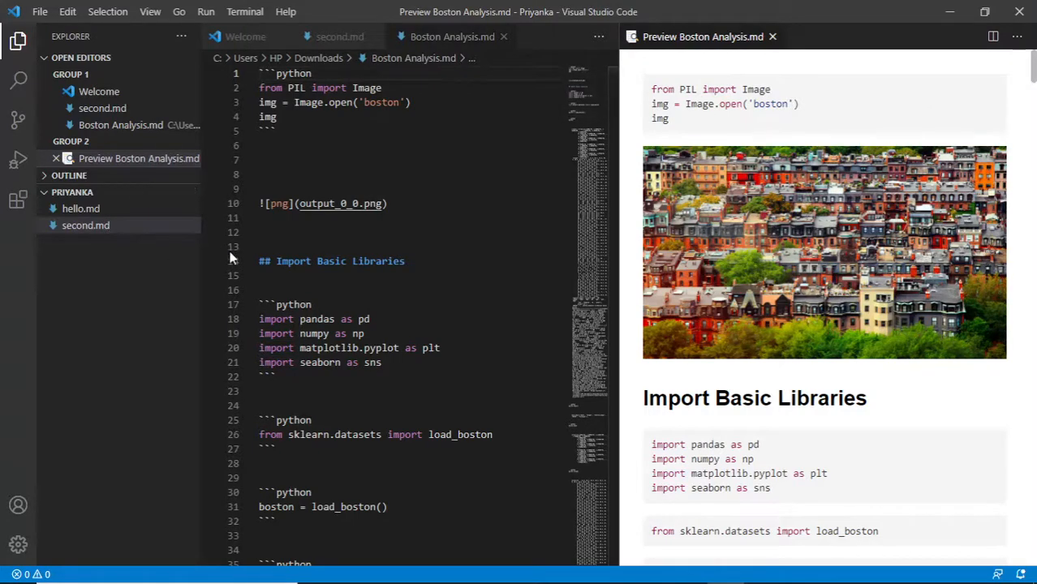
pyautogui.scroll(-3)
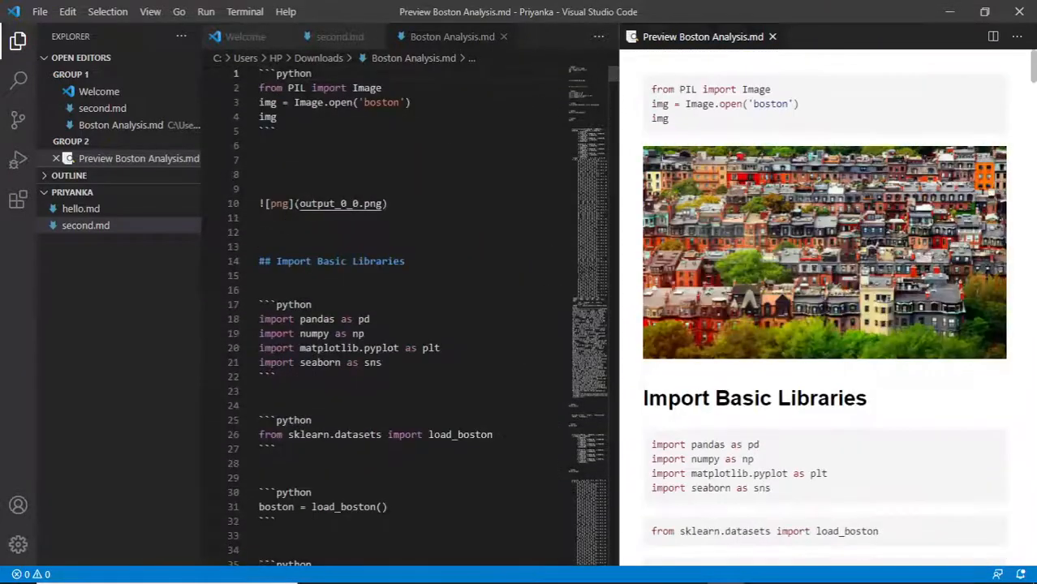
pyautogui.moveTo(627, 201)
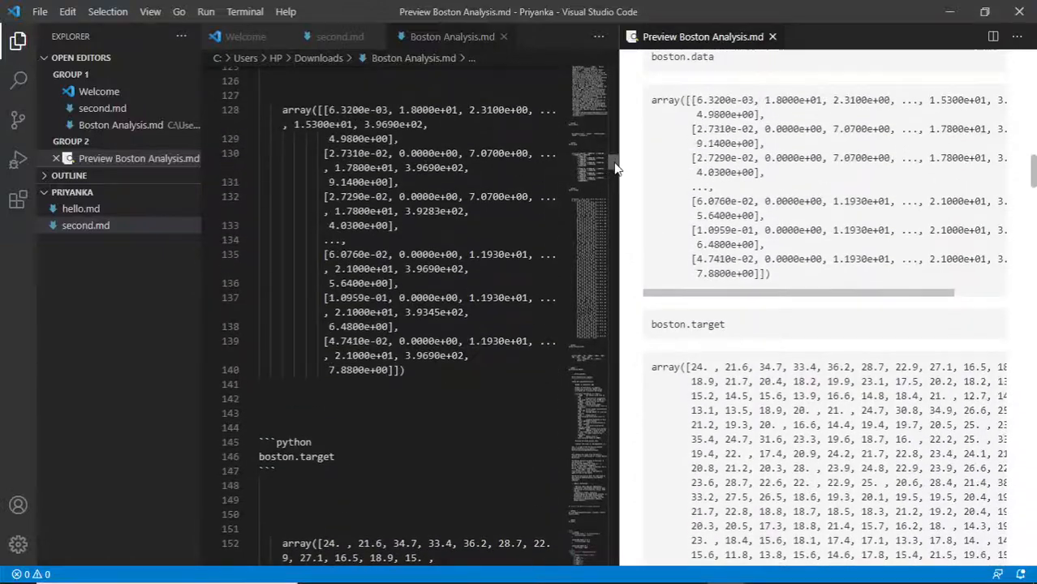
pyautogui.scroll(-3)
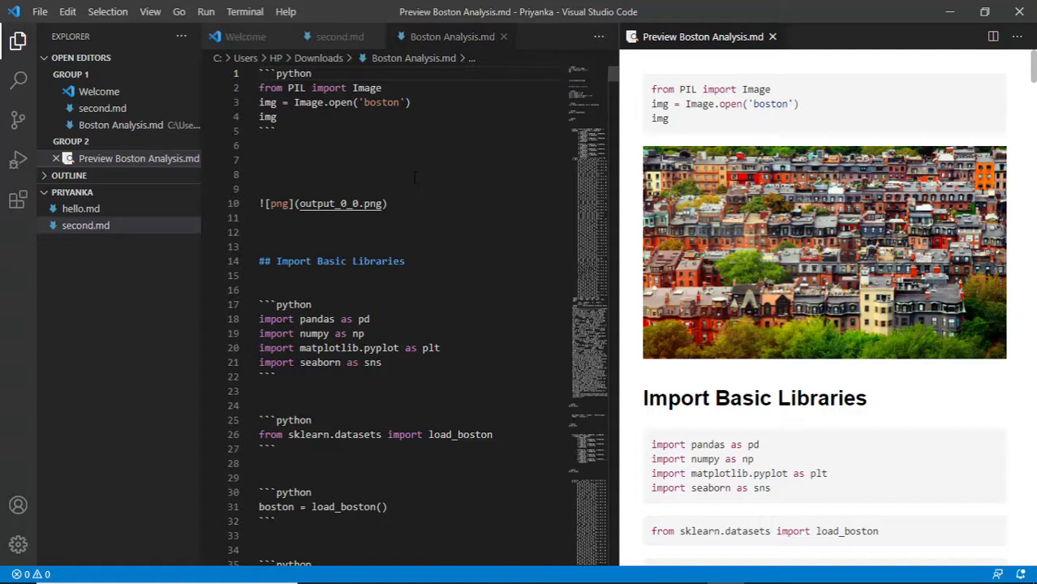
pyautogui.moveTo(566, 63)
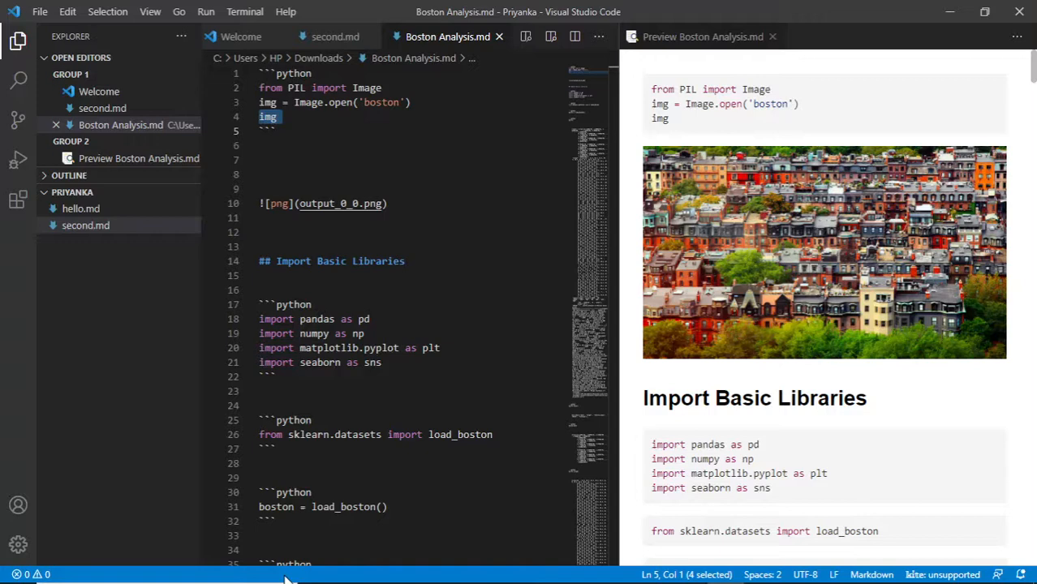
pyautogui.moveTo(102, 576)
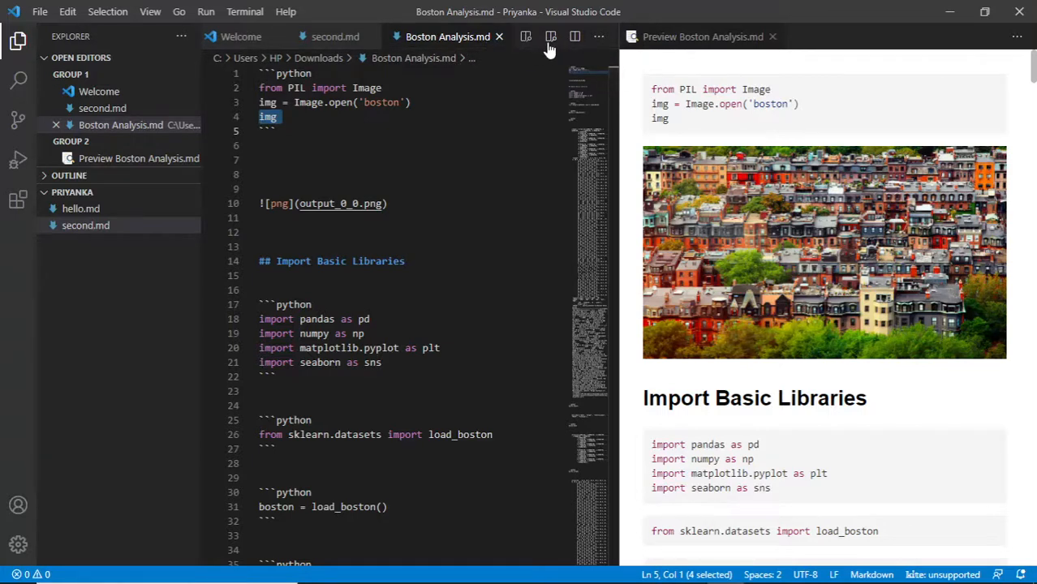
pyautogui.moveTo(552, 36)
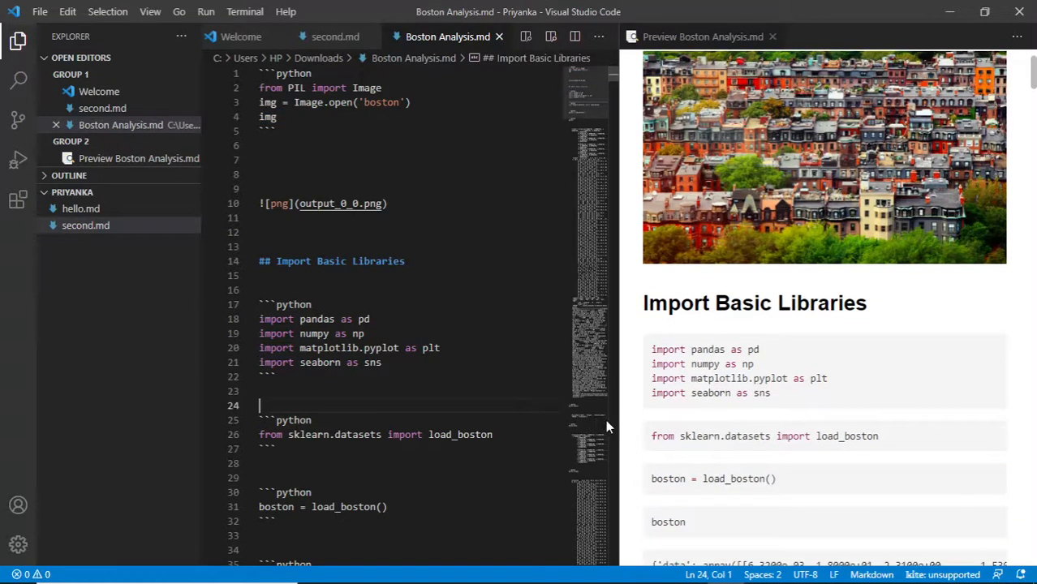
pyautogui.scroll(-3)
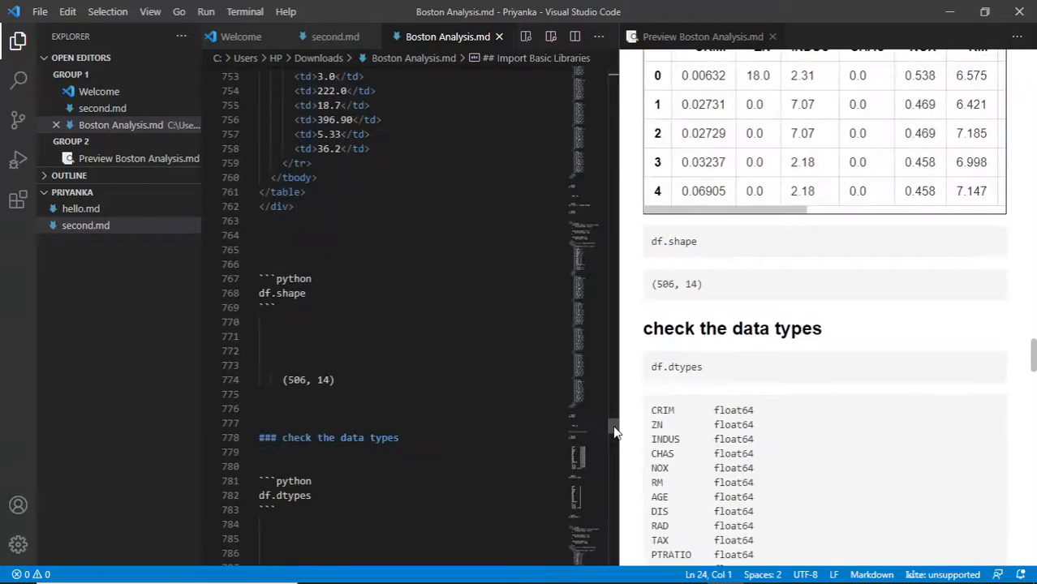
pyautogui.scroll(3)
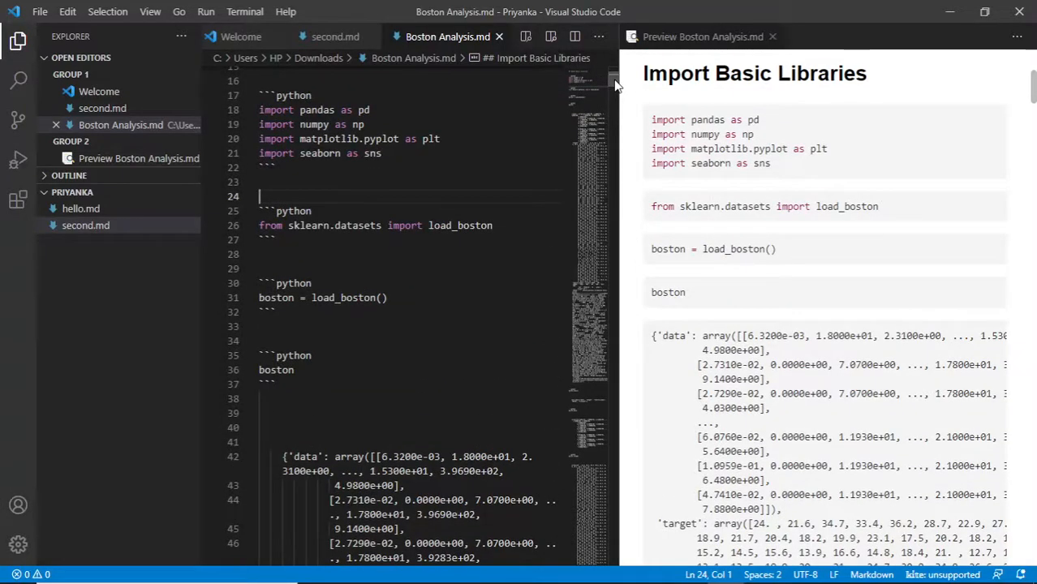
pyautogui.scroll(-3)
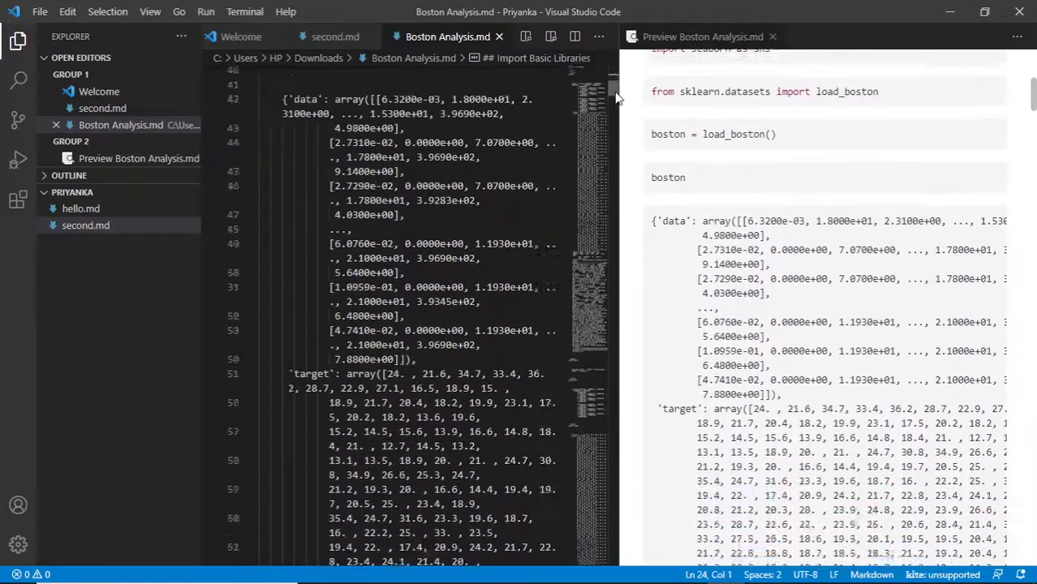